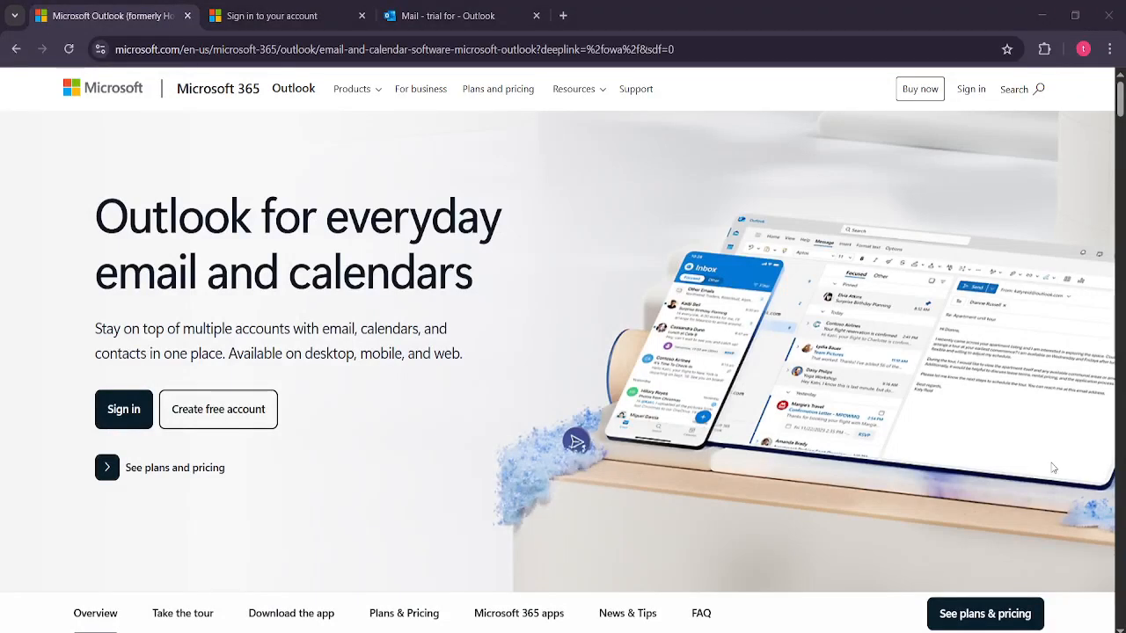
{"action": "mouse_move", "coordinate": [911, 476]}
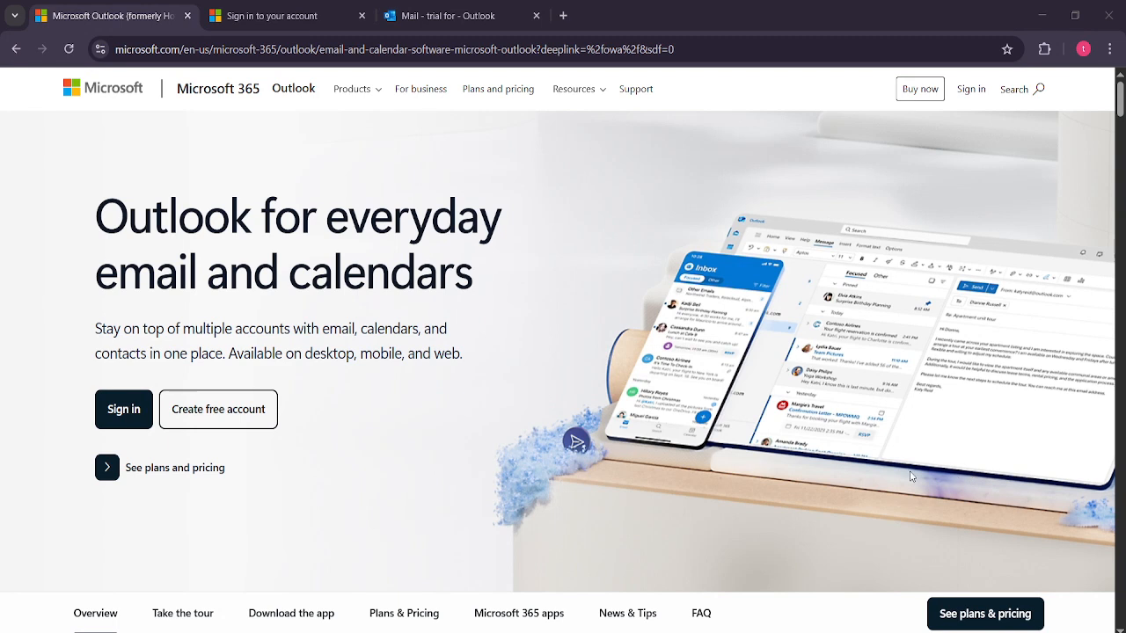
{"action": "mouse_move", "coordinate": [801, 499]}
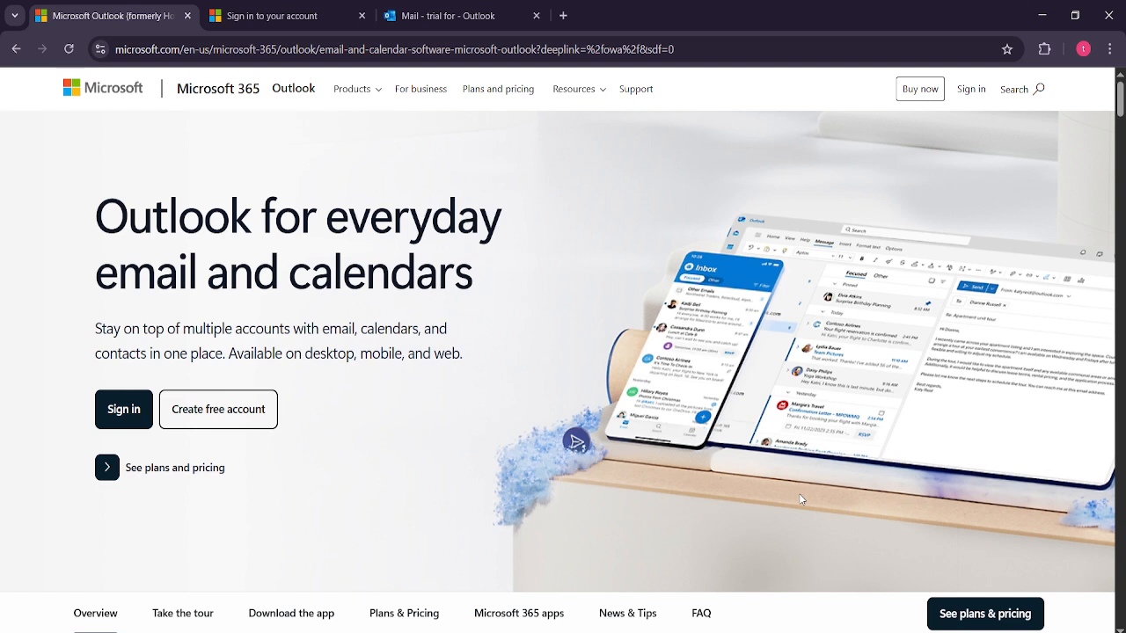
{"action": "mouse_move", "coordinate": [1020, 130]}
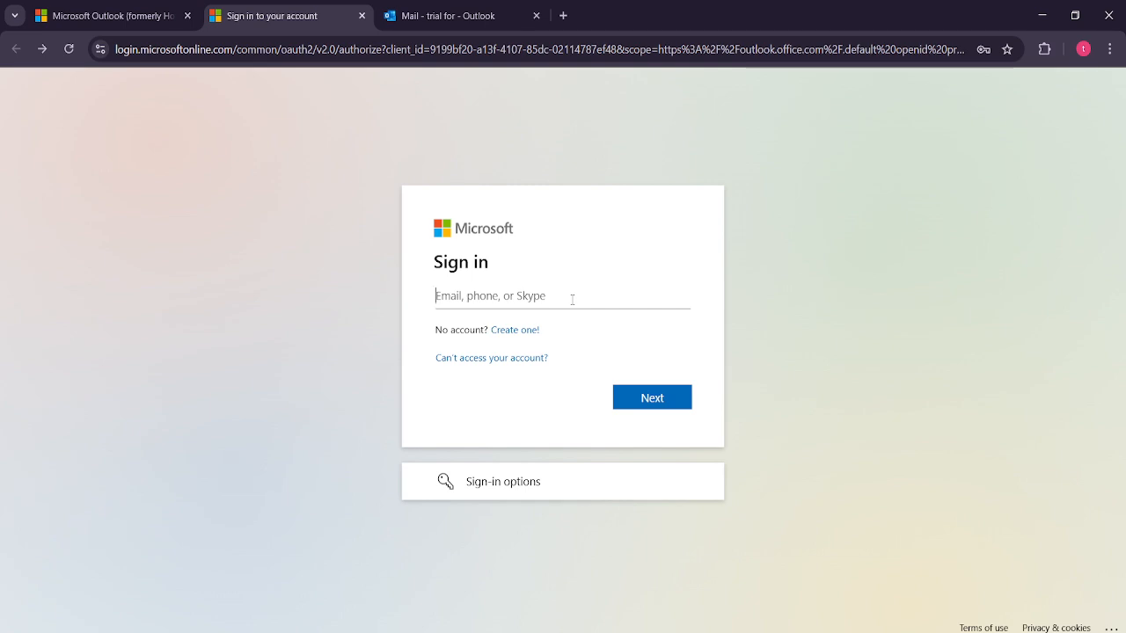
- Switch to the 'Sign in to your account' browser tab
{"action": "left_click", "coordinate": [458, 16]}
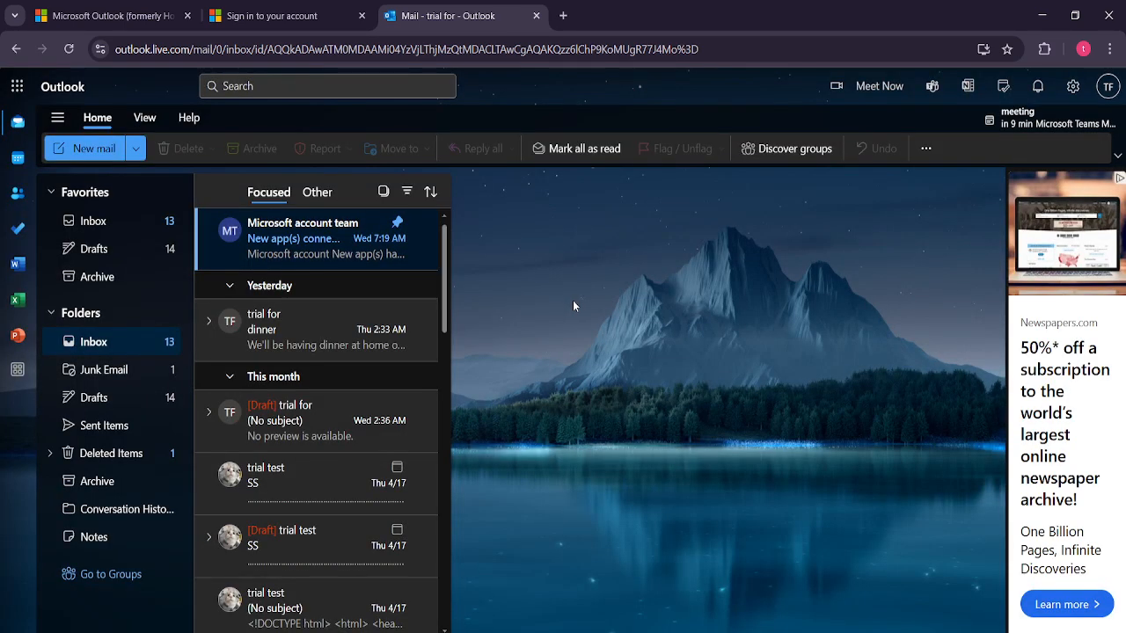
{"action": "mouse_move", "coordinate": [690, 317]}
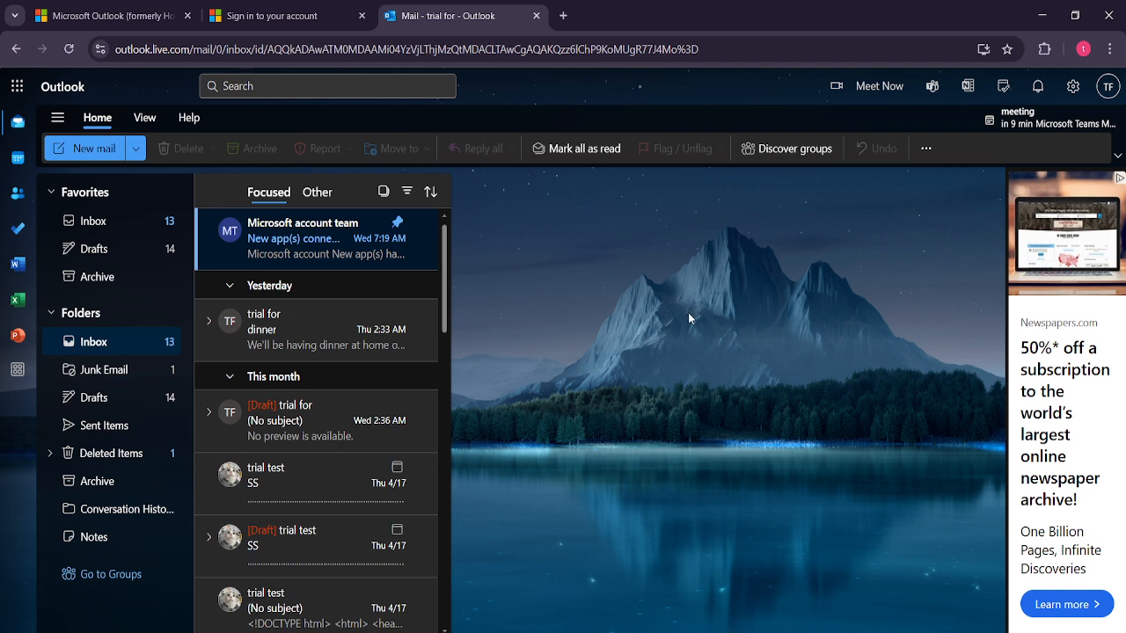
{"action": "mouse_move", "coordinate": [1011, 173]}
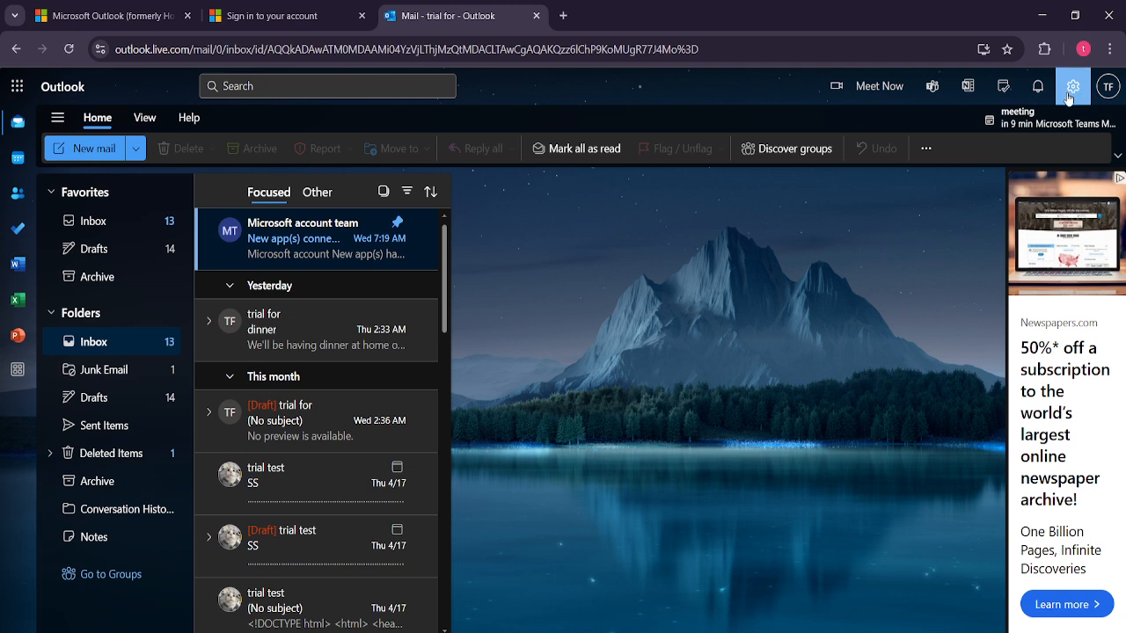
- Open Outlook settings from the gear icon in the inbox top bar
{"action": "left_click", "coordinate": [1072, 87]}
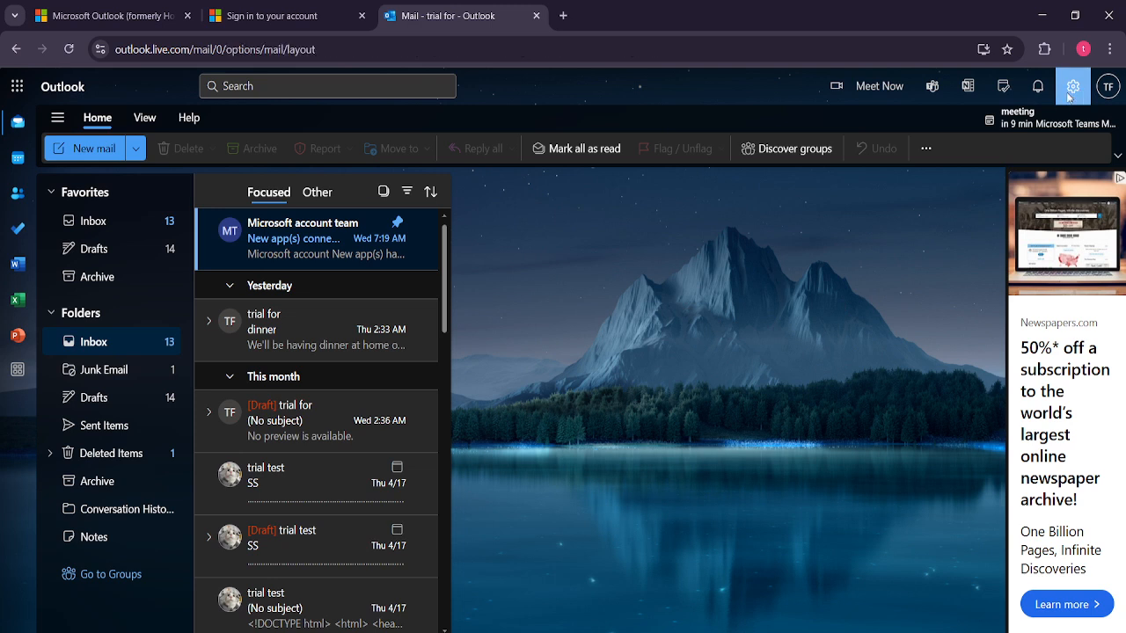
- Go to Settings > Mail > Attachments to view the storage account options
{"action": "left_click", "coordinate": [1072, 86]}
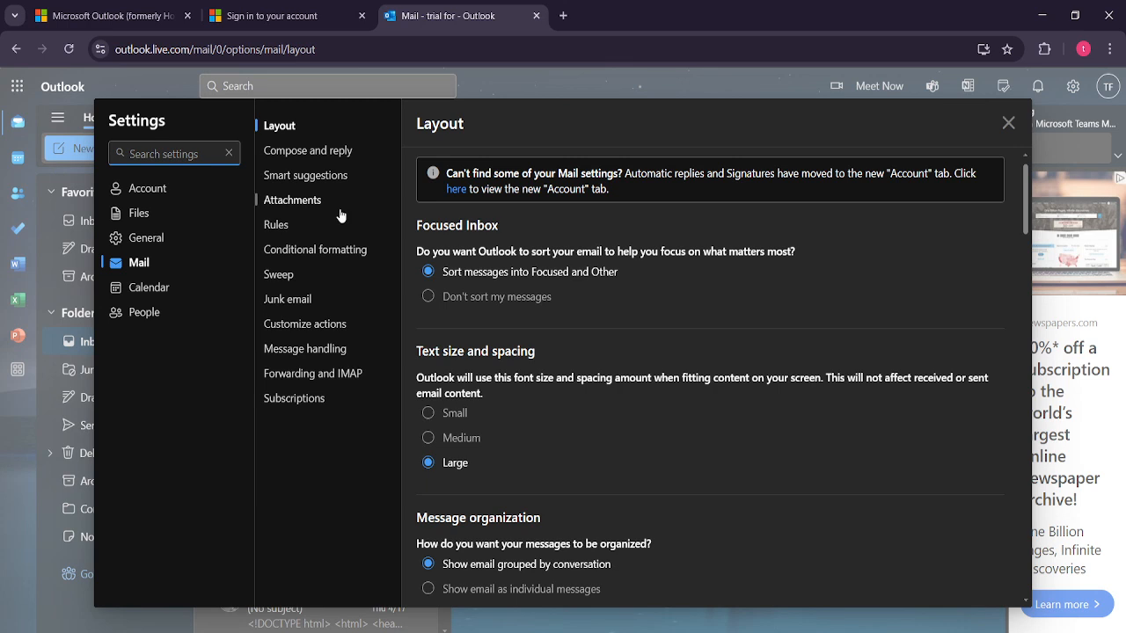
{"action": "left_click", "coordinate": [292, 199]}
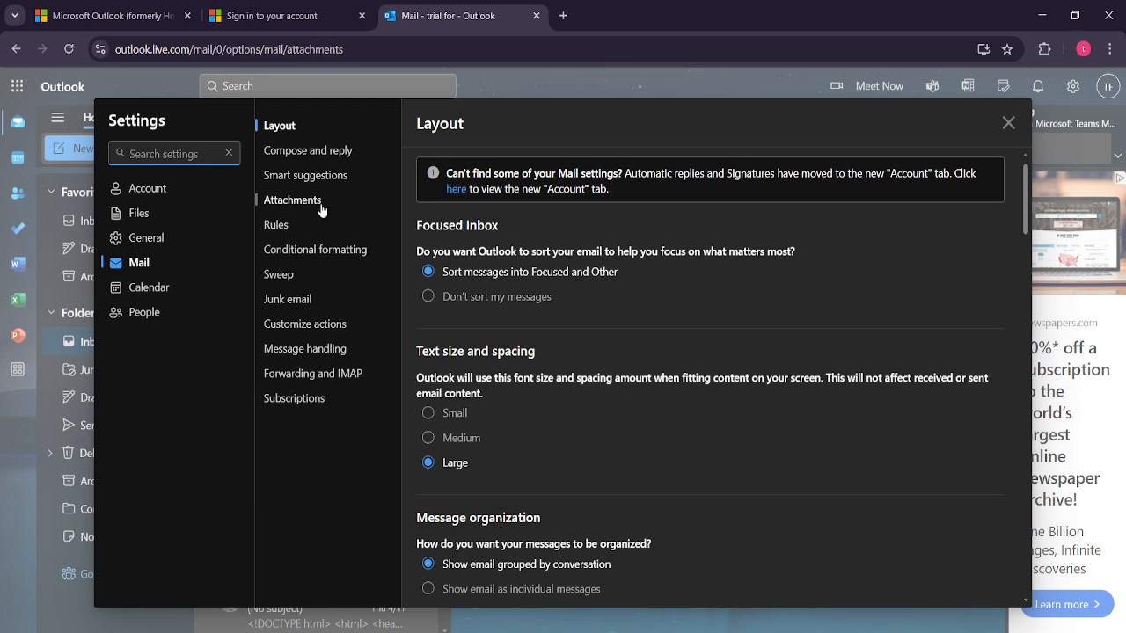
{"action": "left_click", "coordinate": [292, 200]}
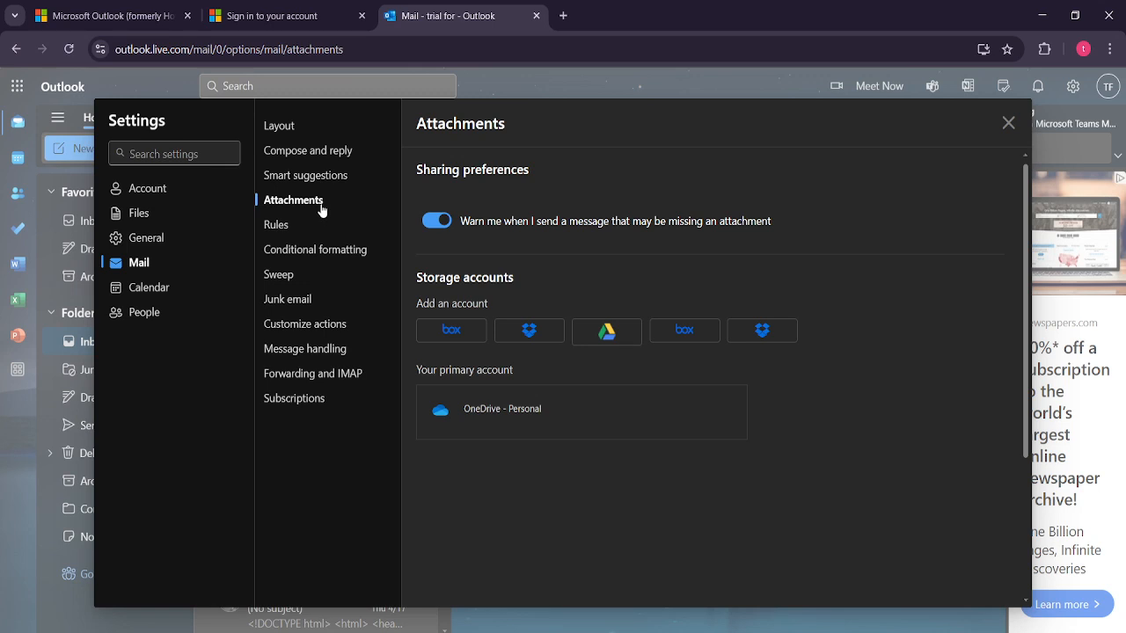
{"action": "mouse_move", "coordinate": [328, 229]}
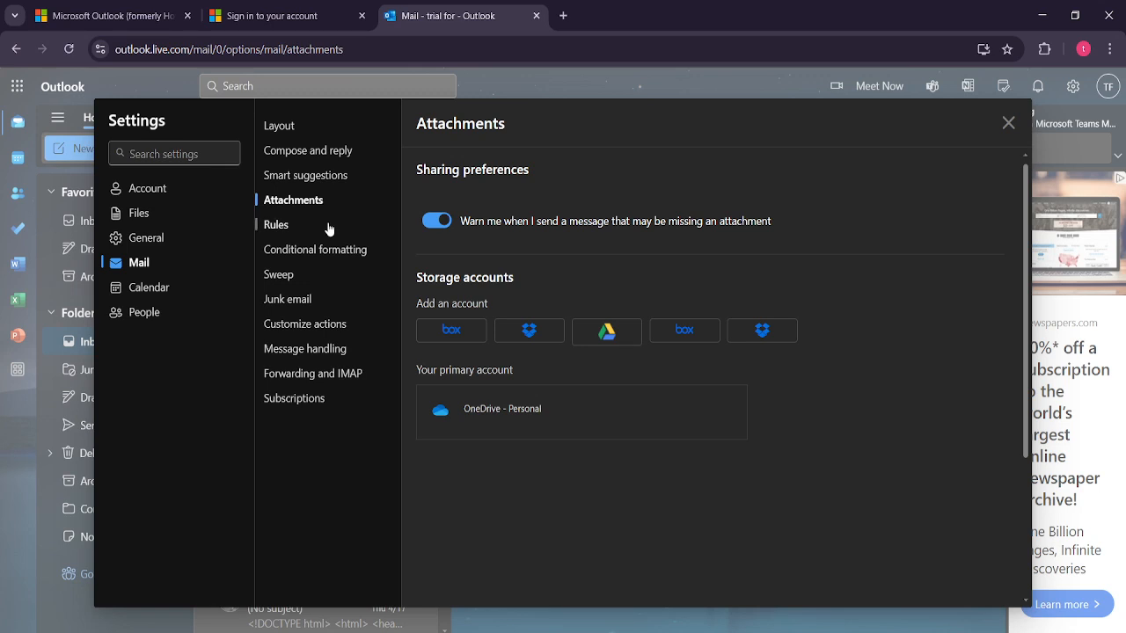
{"action": "mouse_move", "coordinate": [373, 293]}
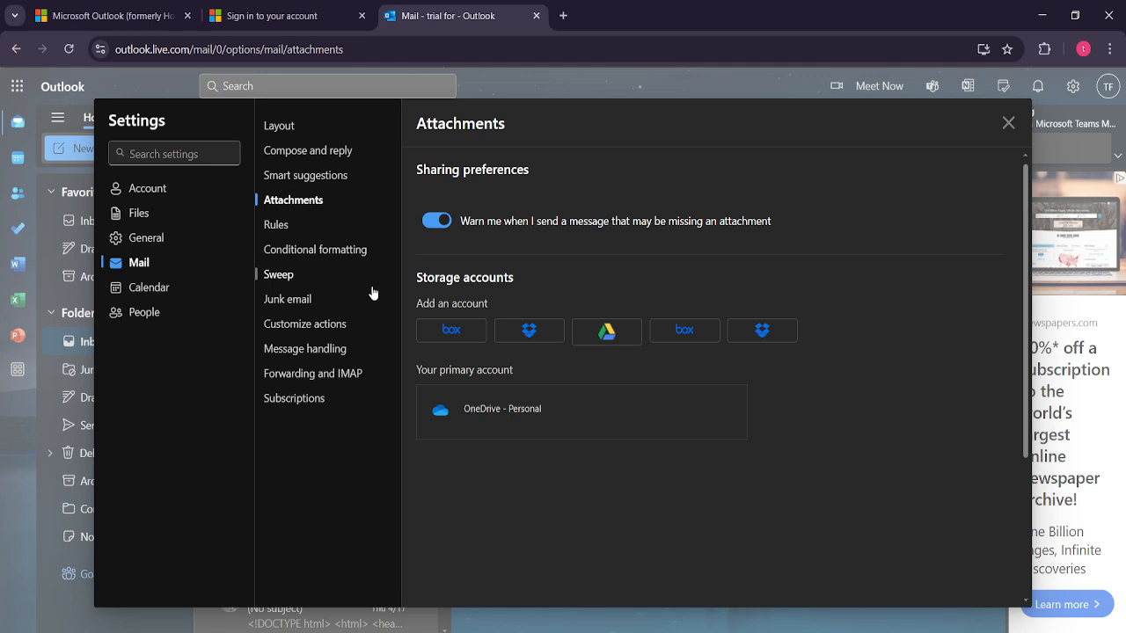
{"action": "mouse_move", "coordinate": [640, 358]}
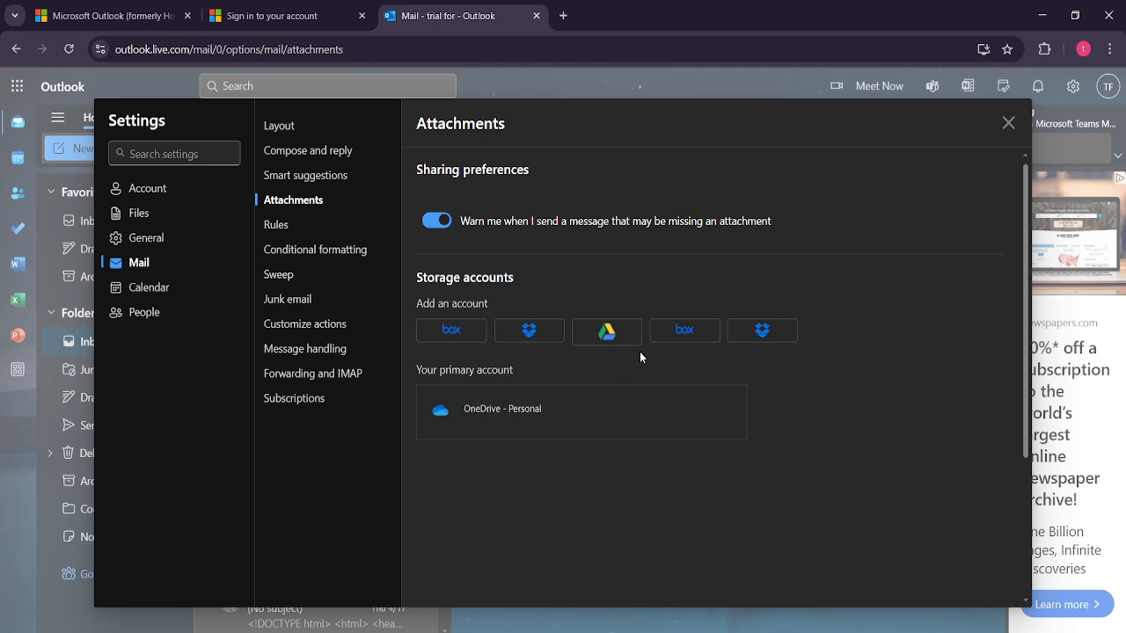
{"action": "mouse_move", "coordinate": [607, 348]}
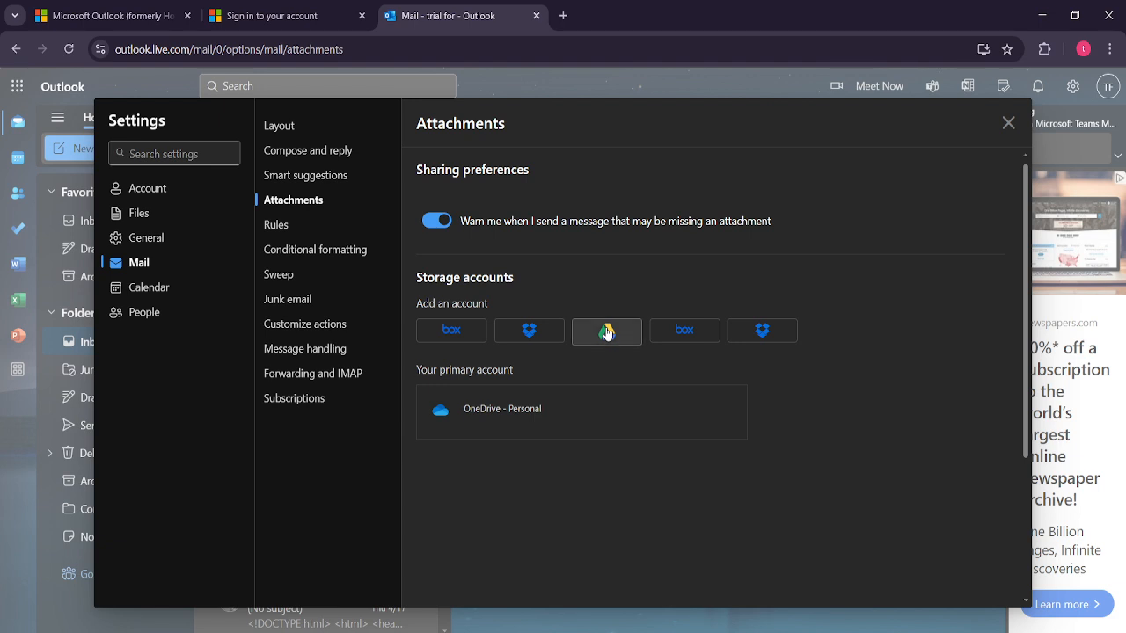
- Add Google Drive under storage accounts and pick the existing Google account
{"action": "left_click", "coordinate": [607, 331]}
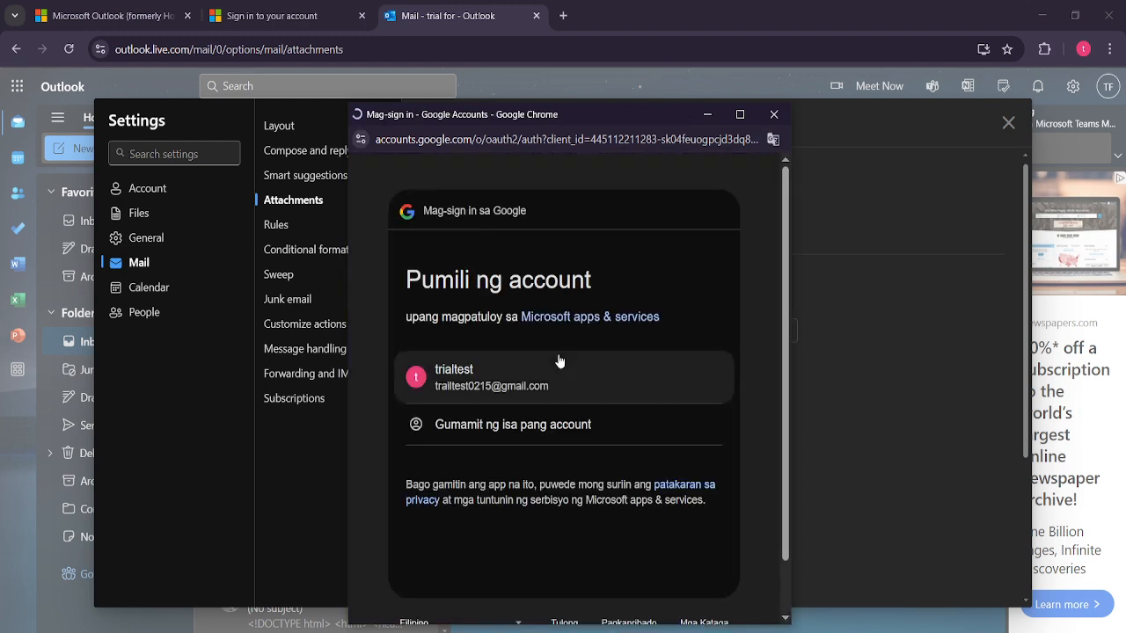
{"action": "left_click", "coordinate": [563, 376]}
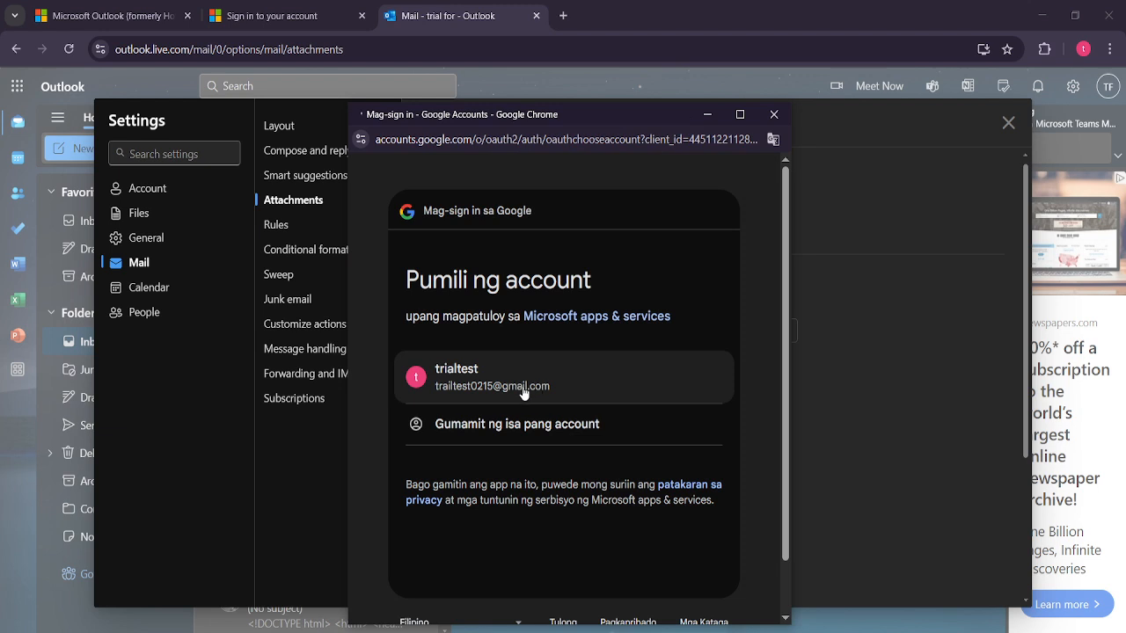
{"action": "mouse_move", "coordinate": [564, 392]}
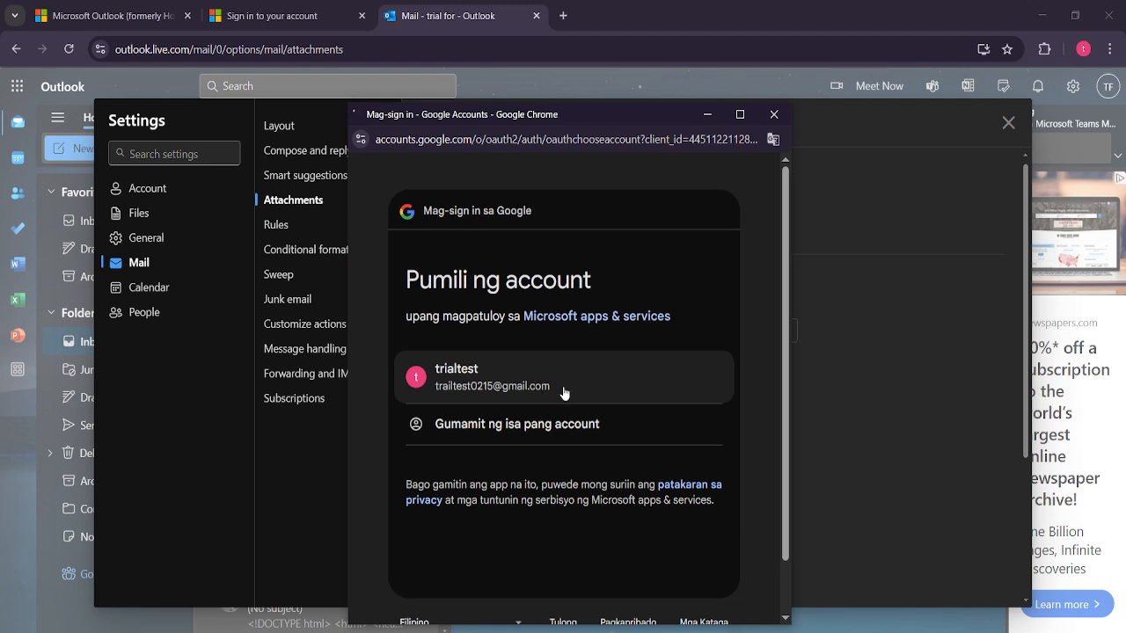